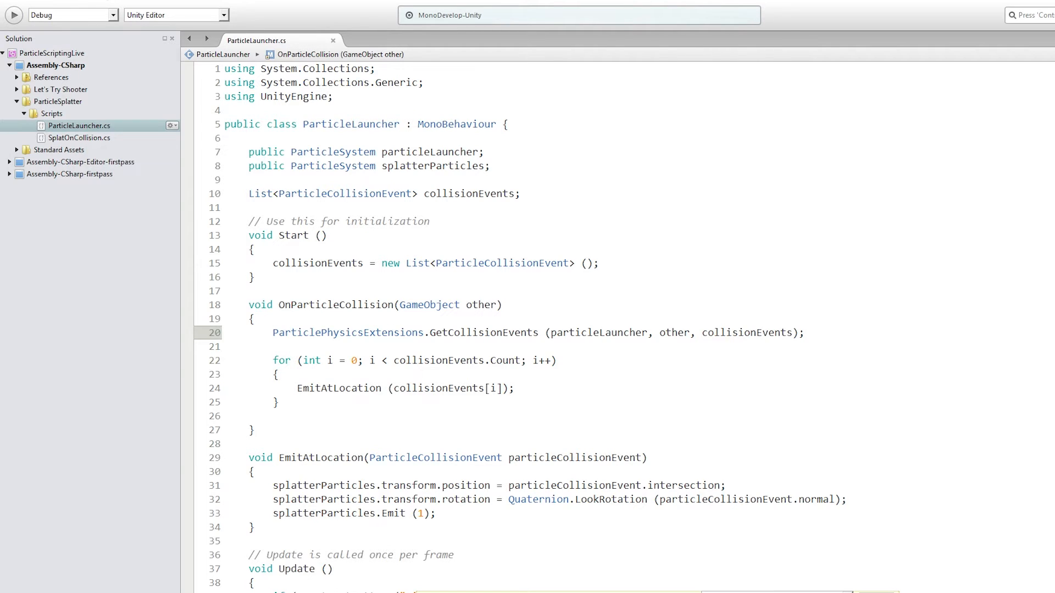
pyautogui.moveTo(17, 529)
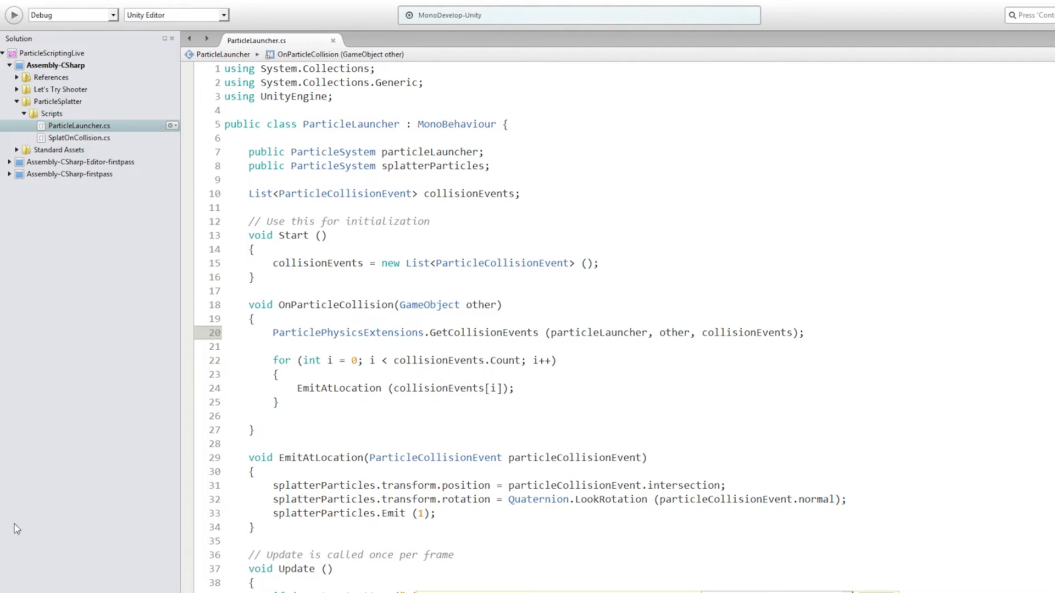
# - In Update(), add 'ParticleSystem.MainModule psMain = particleLauncher.main;' using autocomplete
pyautogui.scroll(-3)
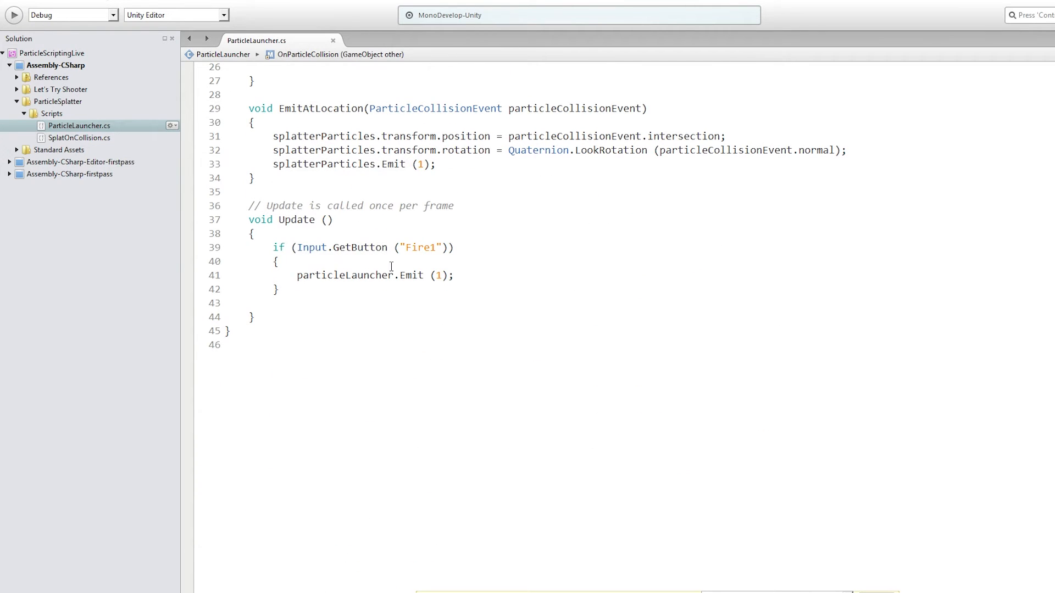
pyautogui.write('P')
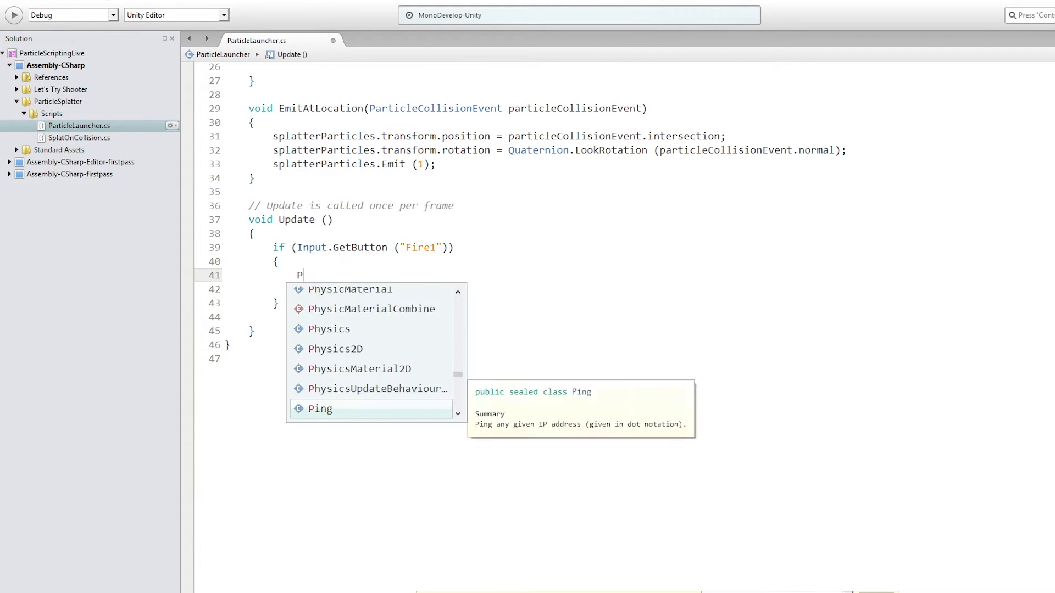
pyautogui.write('articleS')
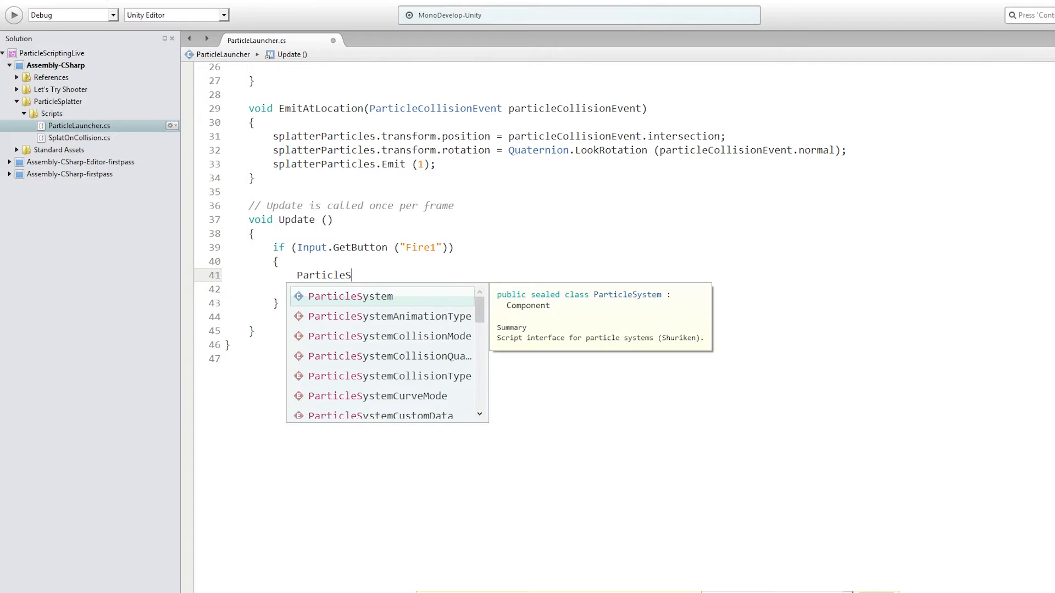
pyautogui.write('ystem.ma')
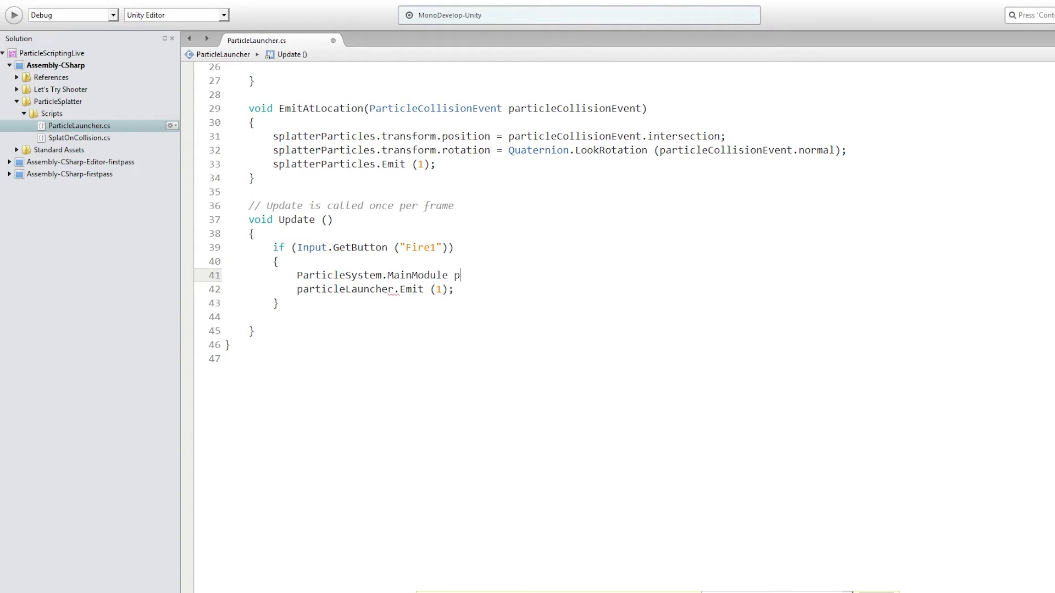
pyautogui.write('sMain =')
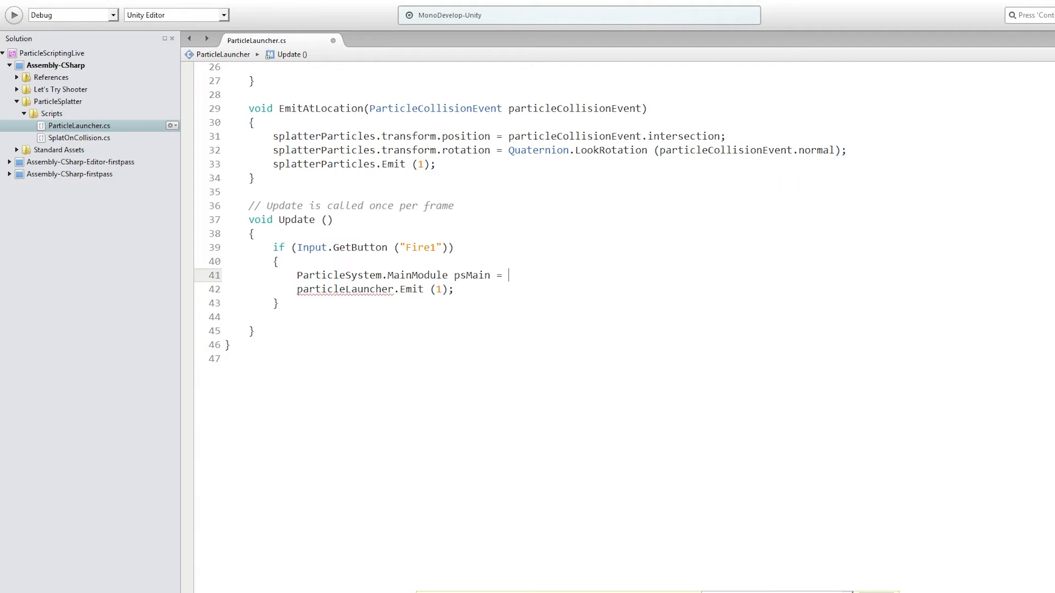
pyautogui.write('particle')
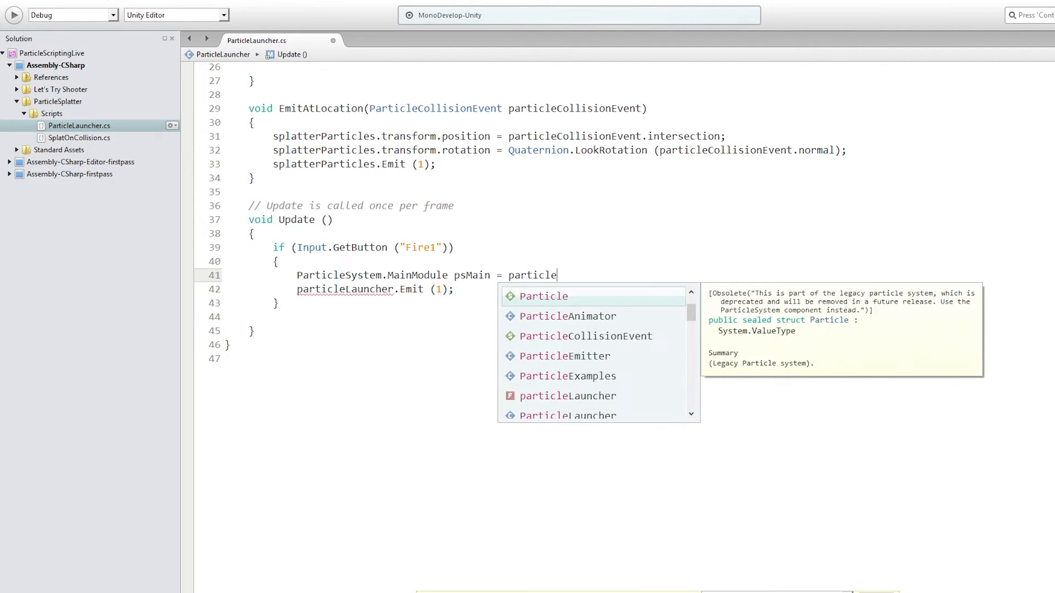
pyautogui.write('Launcher.')
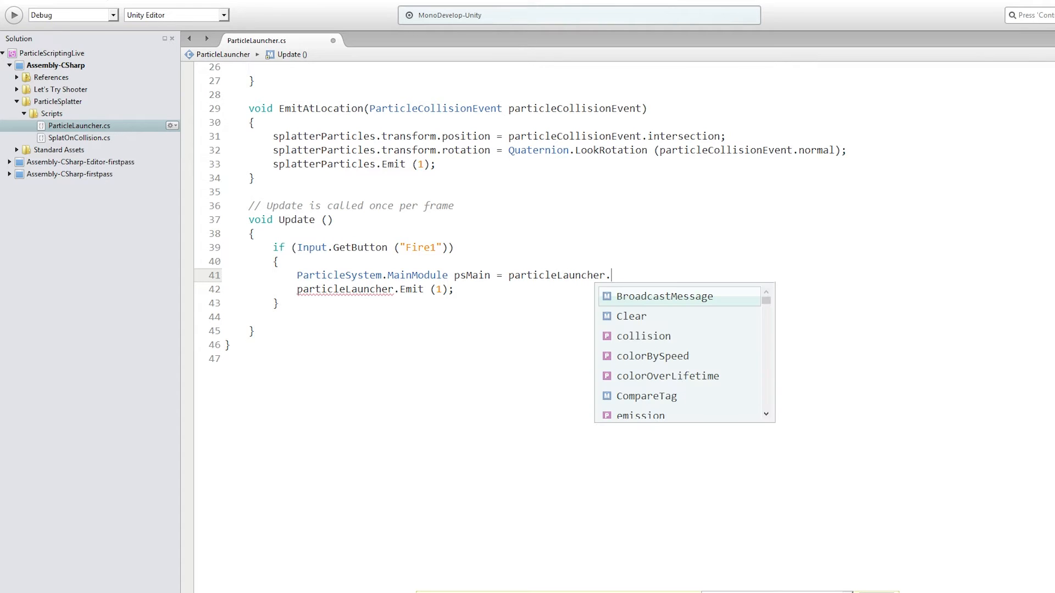
pyautogui.write('main;')
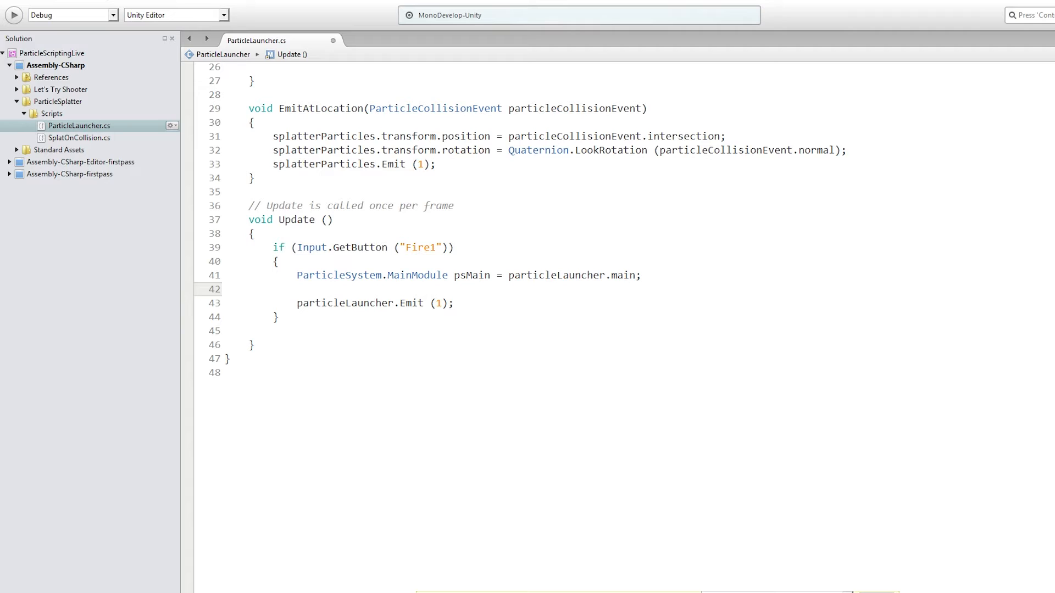
# - Begin a new line below it assigning psMain.startColor
pyautogui.click(297, 288)
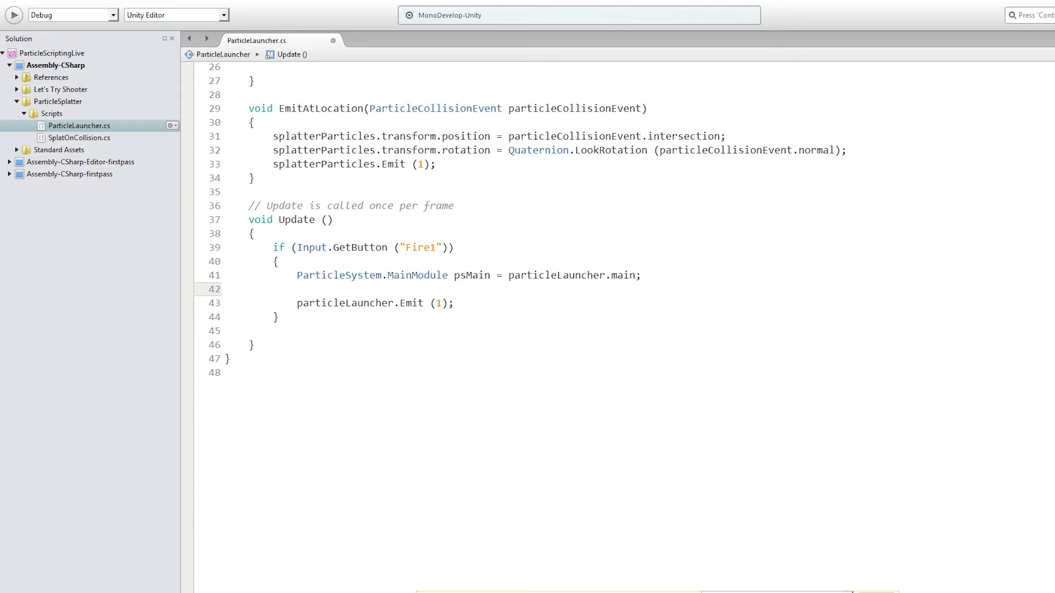
pyautogui.write('psMain.startColor =')
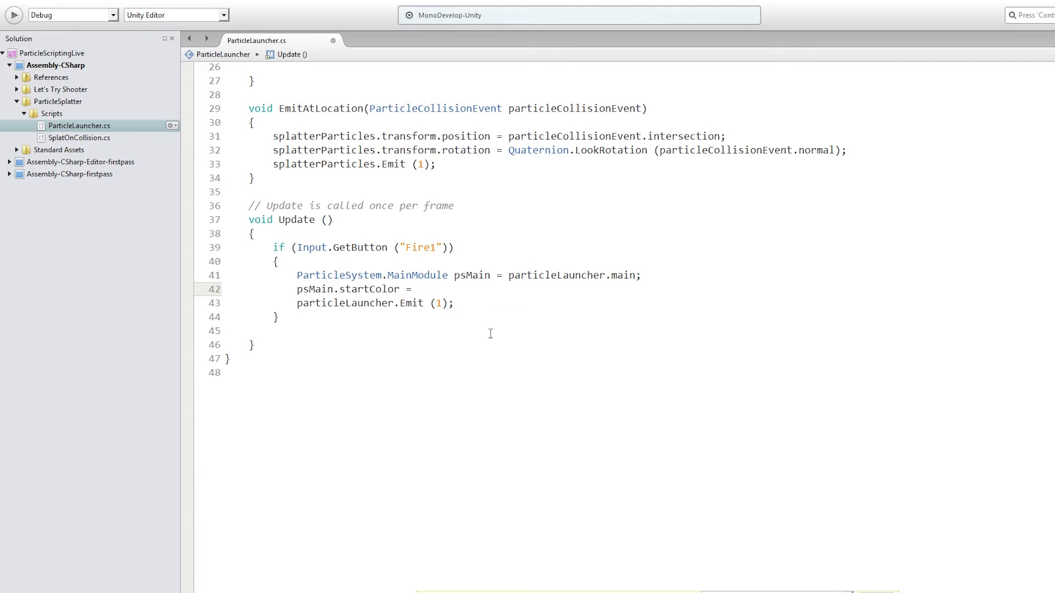
pyautogui.click(417, 289)
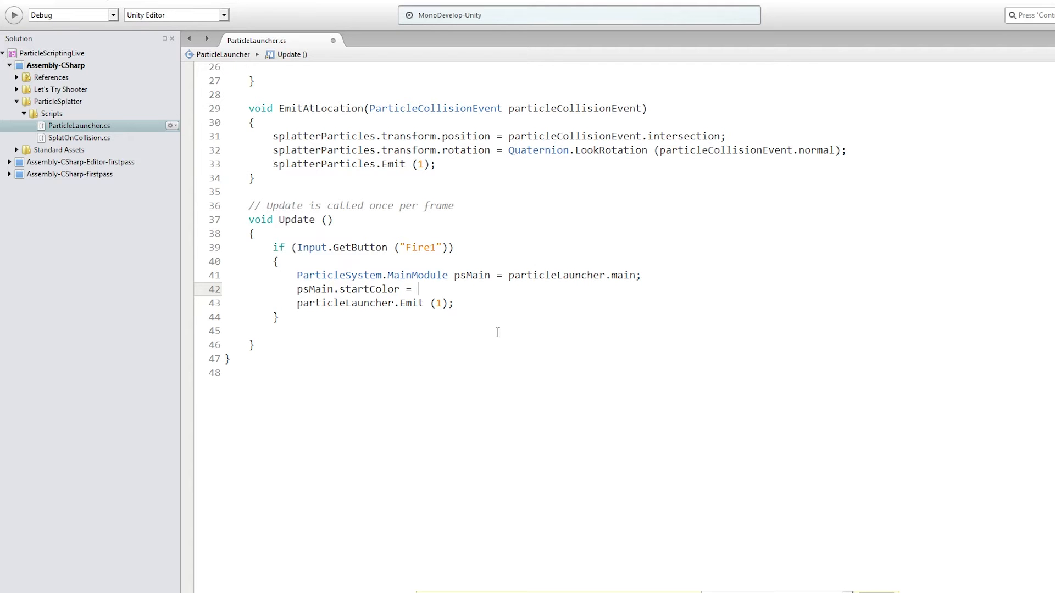
# - Declare the field 'public Gradient particleColorGradient;' among the class fields
pyautogui.scroll(3)
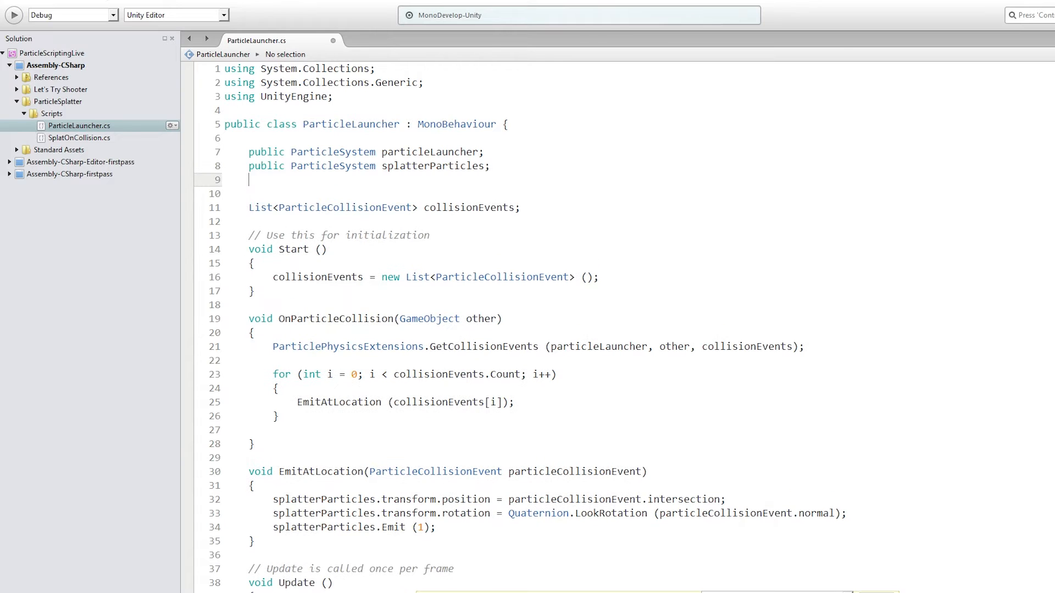
pyautogui.write('public Gradient particl')
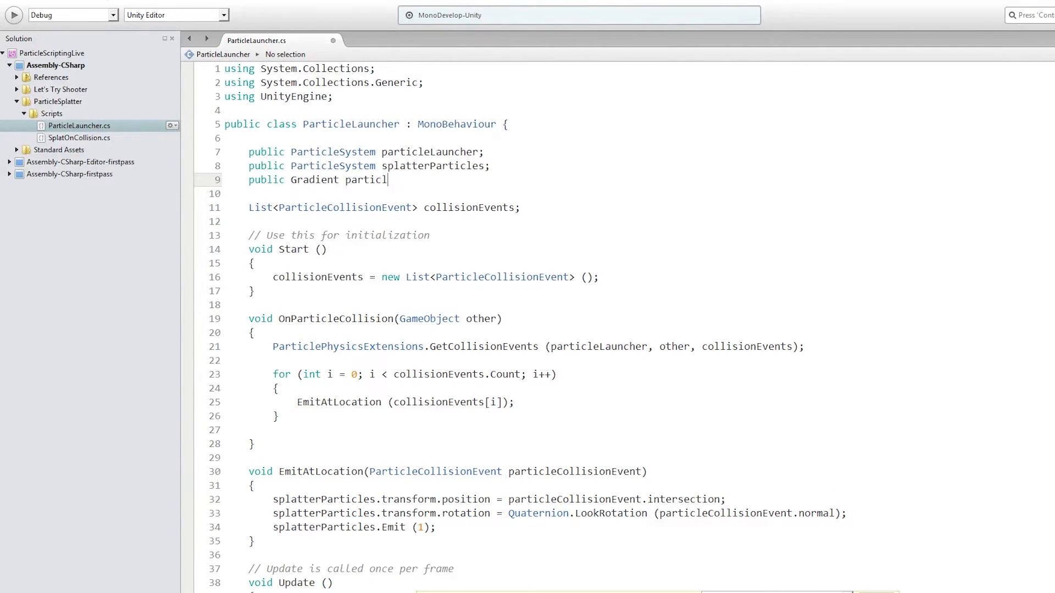
pyautogui.write('eColor')
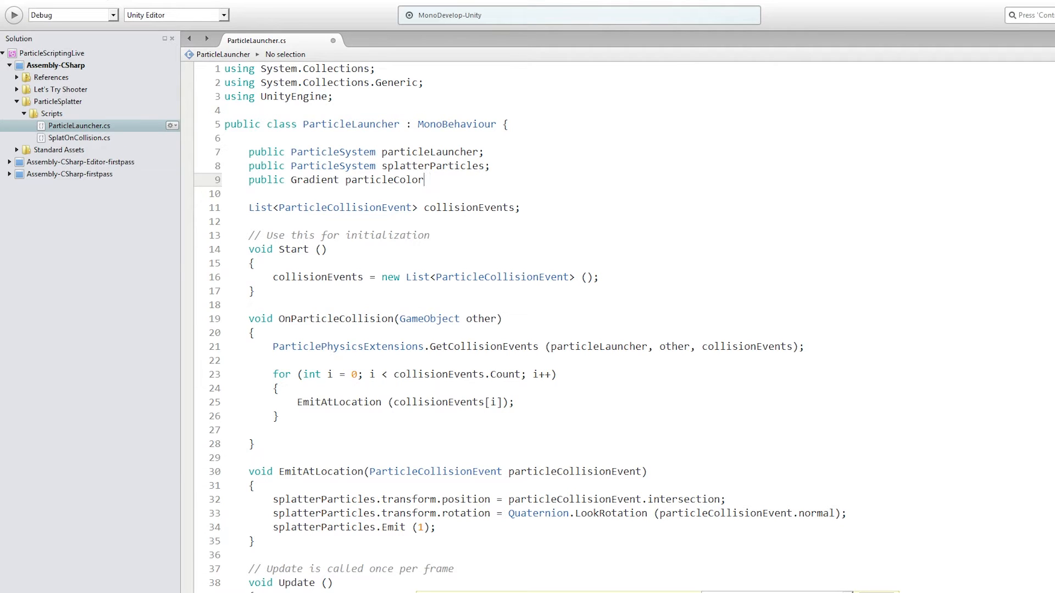
pyautogui.write('Gradient;')
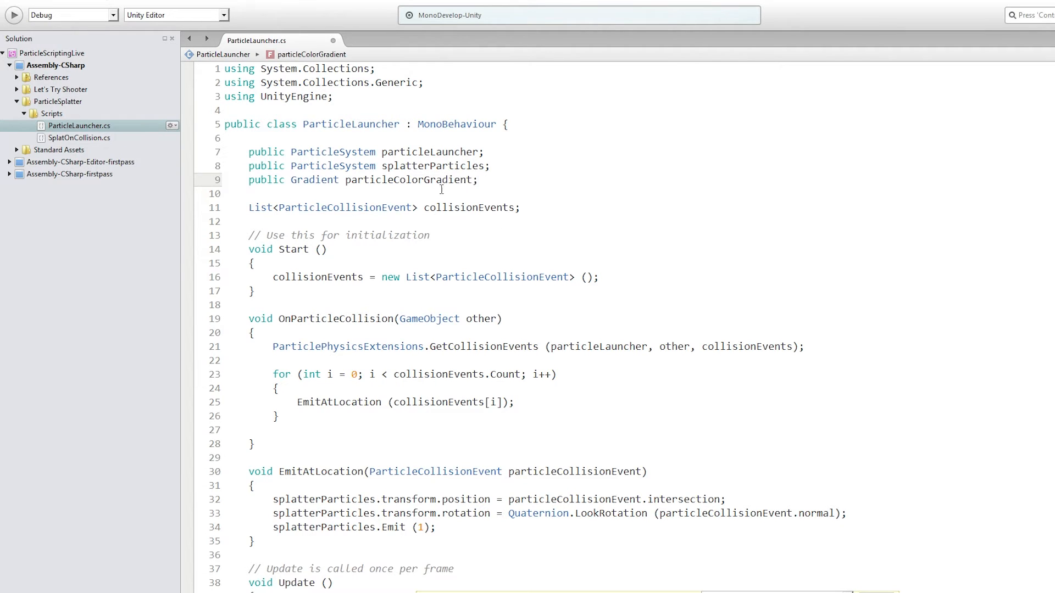
# - Set psMain.startColor to particleColorGradient.Evaluate(Random.Range(0f, 1f))
pyautogui.scroll(-3)
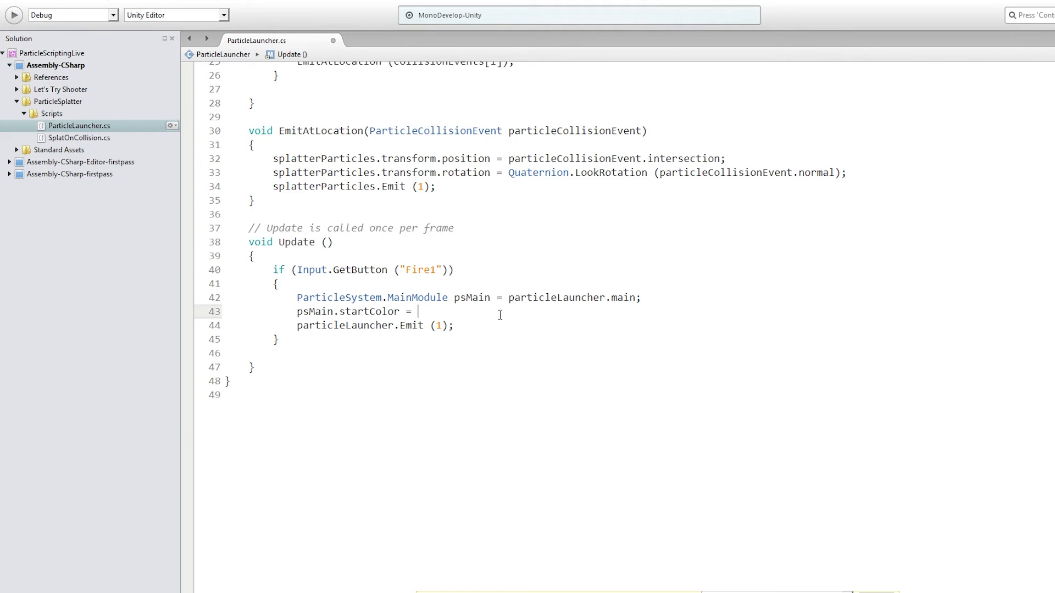
pyautogui.write('particleColorGradient')
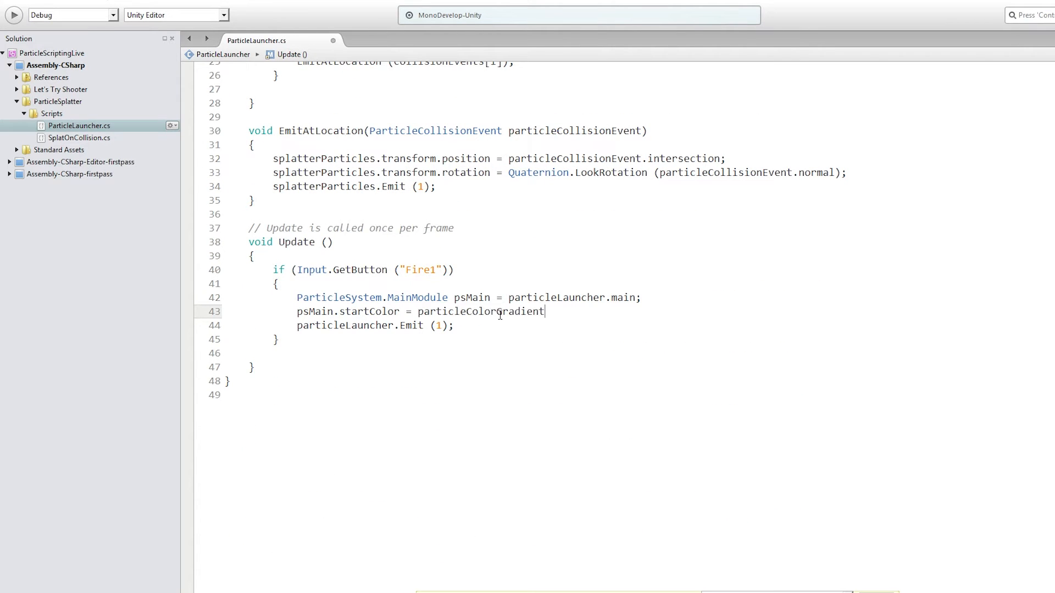
pyautogui.write('.Evaluate(')
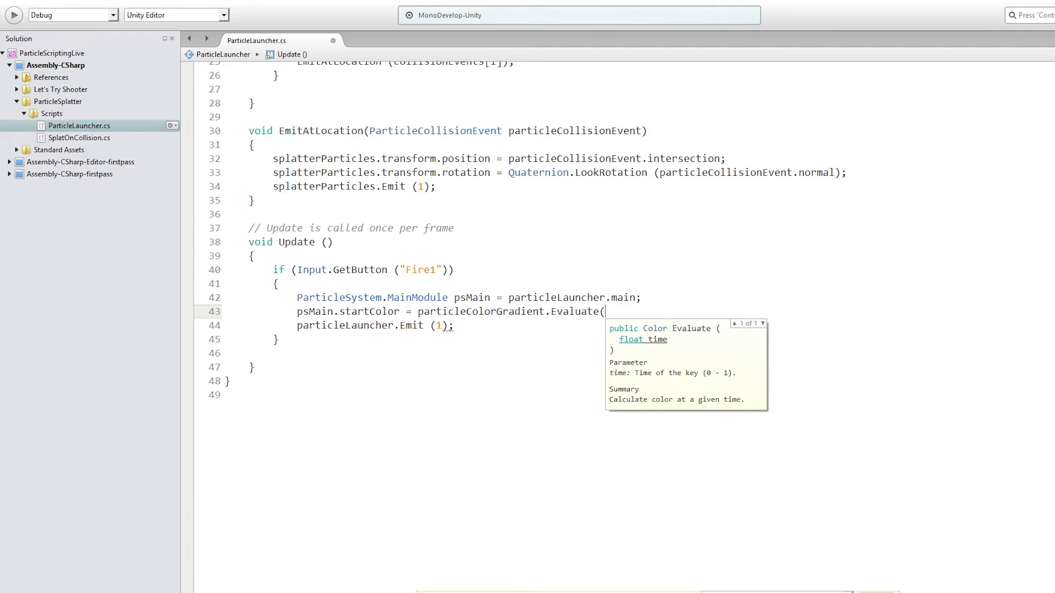
pyautogui.write('Random.Range')
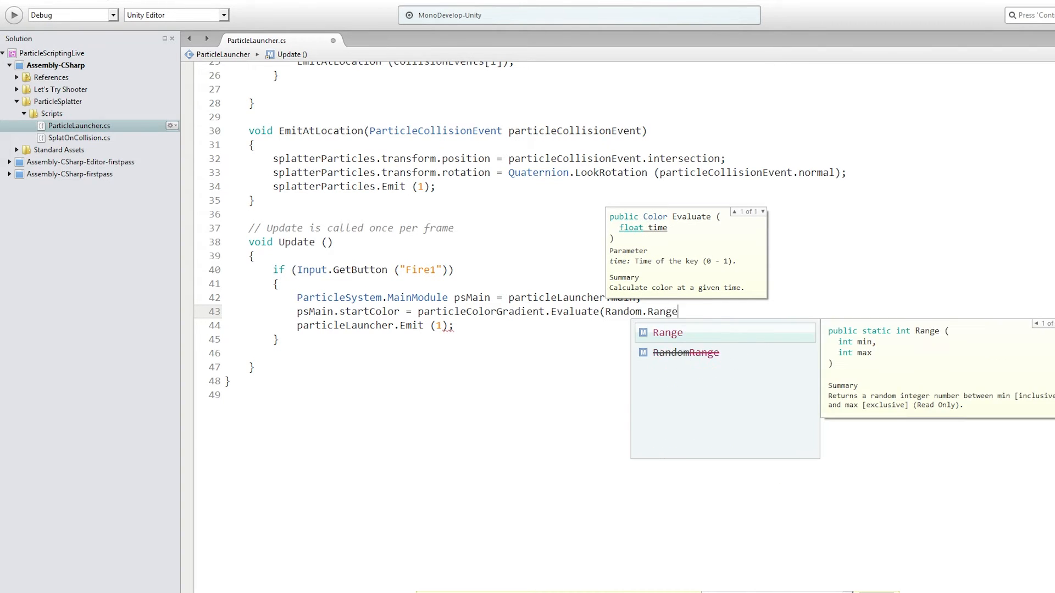
pyautogui.write('0f,')
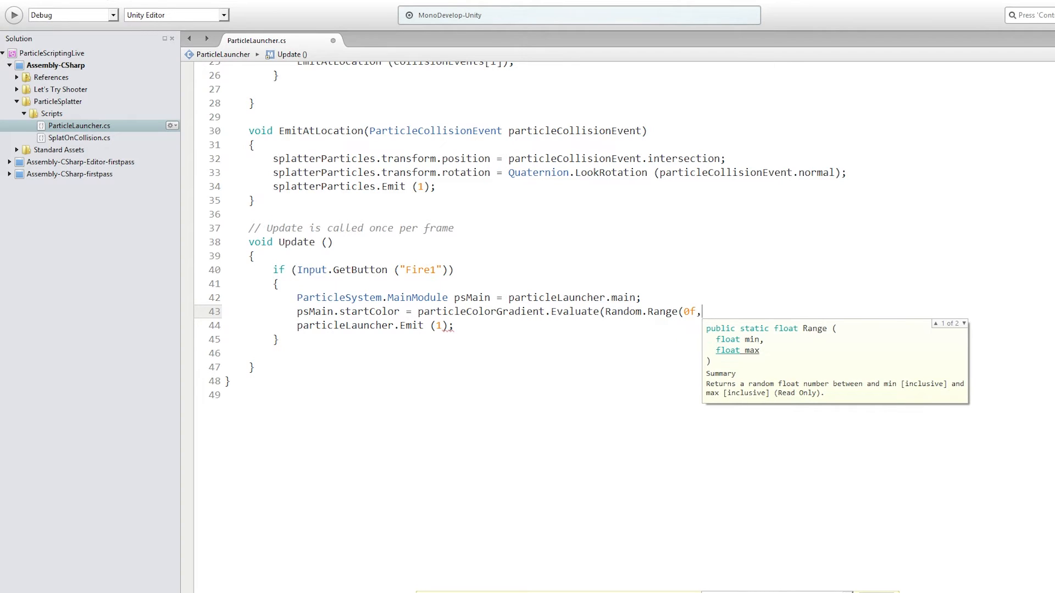
pyautogui.write('1f));')
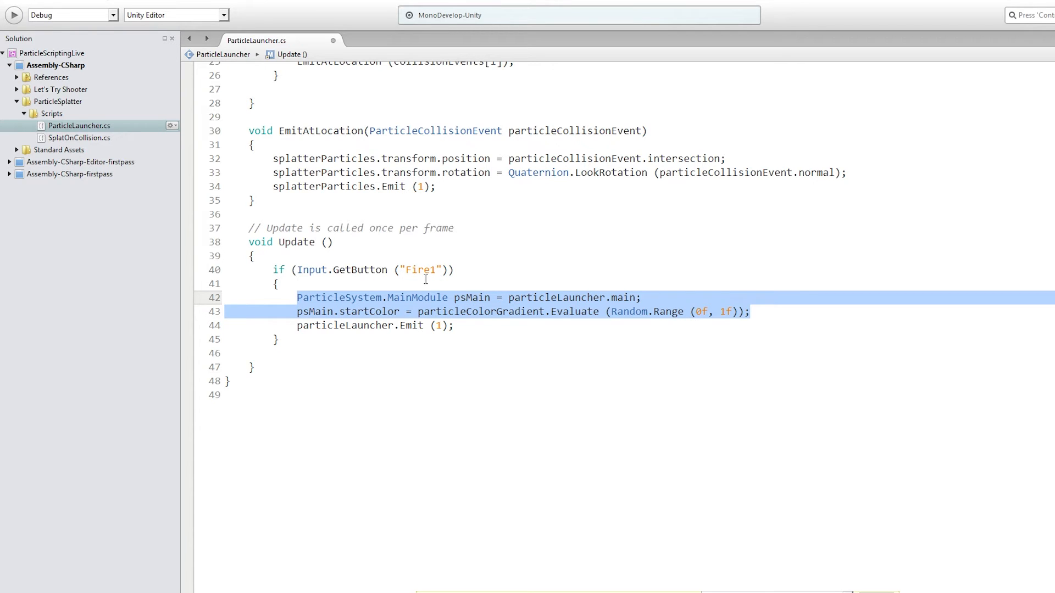
pyautogui.moveTo(511, 162)
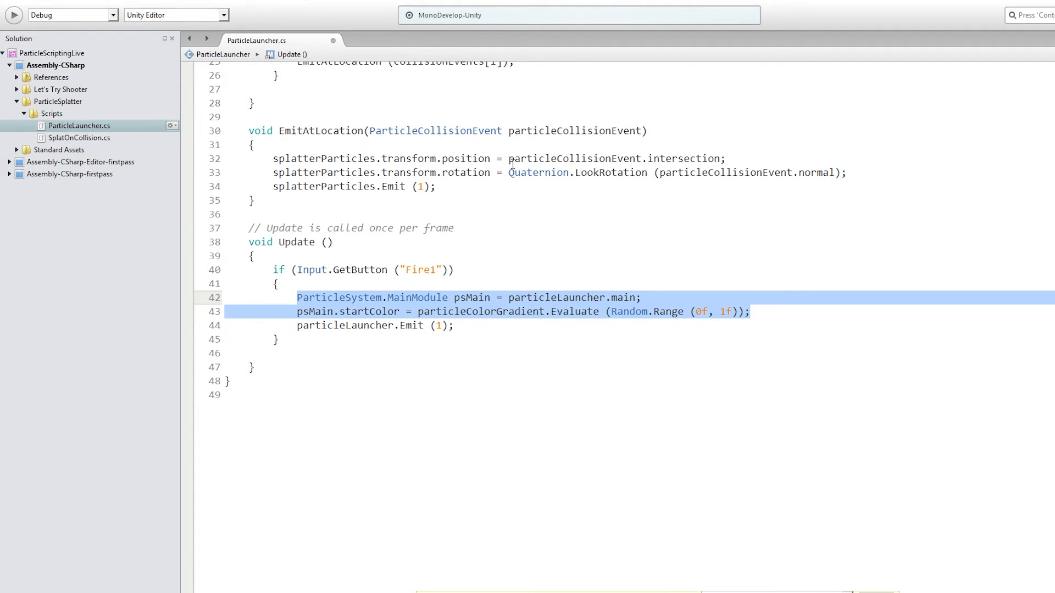
# - Paste the two colour lines before splatterParticles.Emit and select the launcher reference
pyautogui.click(853, 172)
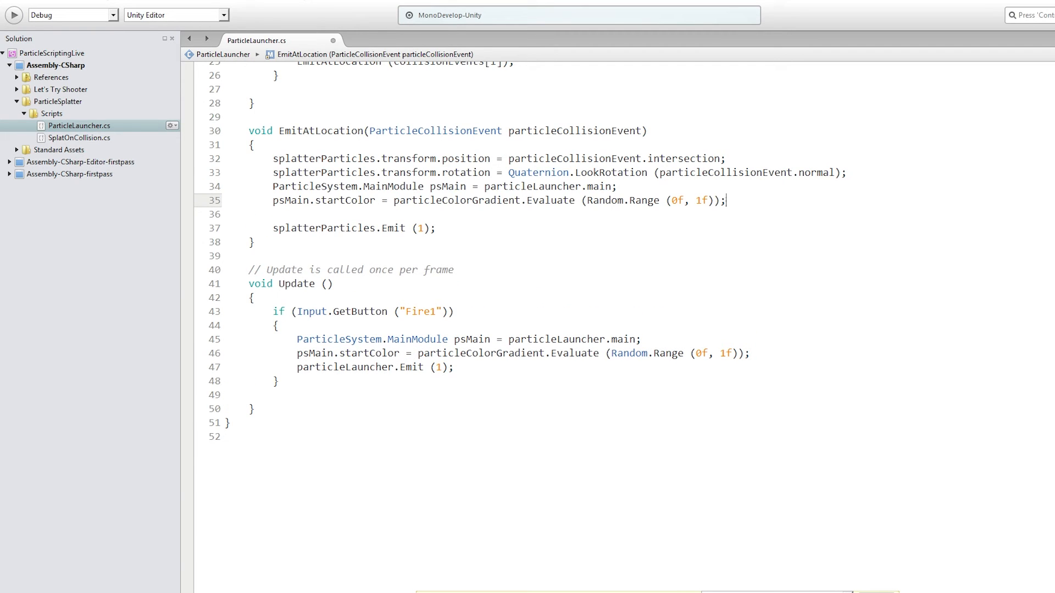
pyautogui.doubleClick(531, 186)
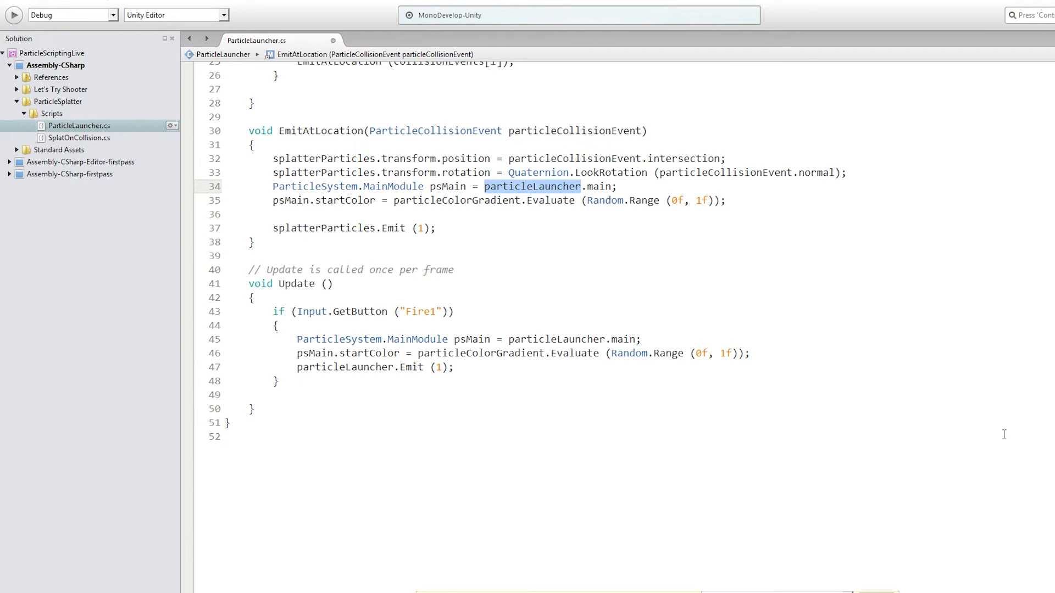
# - Change line 34 to psMain = splatterParticles.main, then return to Unity
pyautogui.write('splatterParticles')
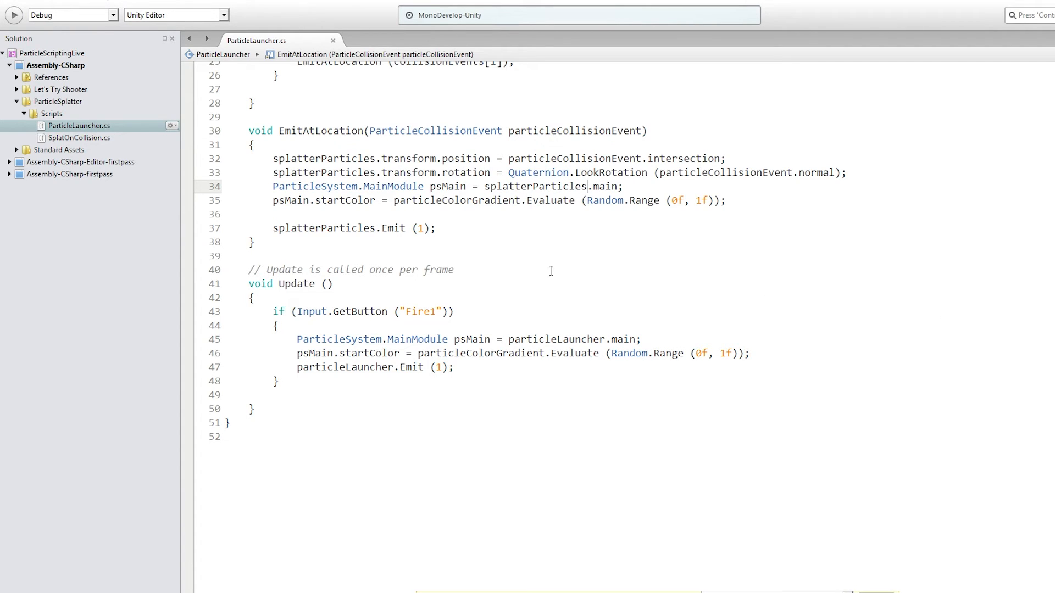
pyautogui.click(340, 283)
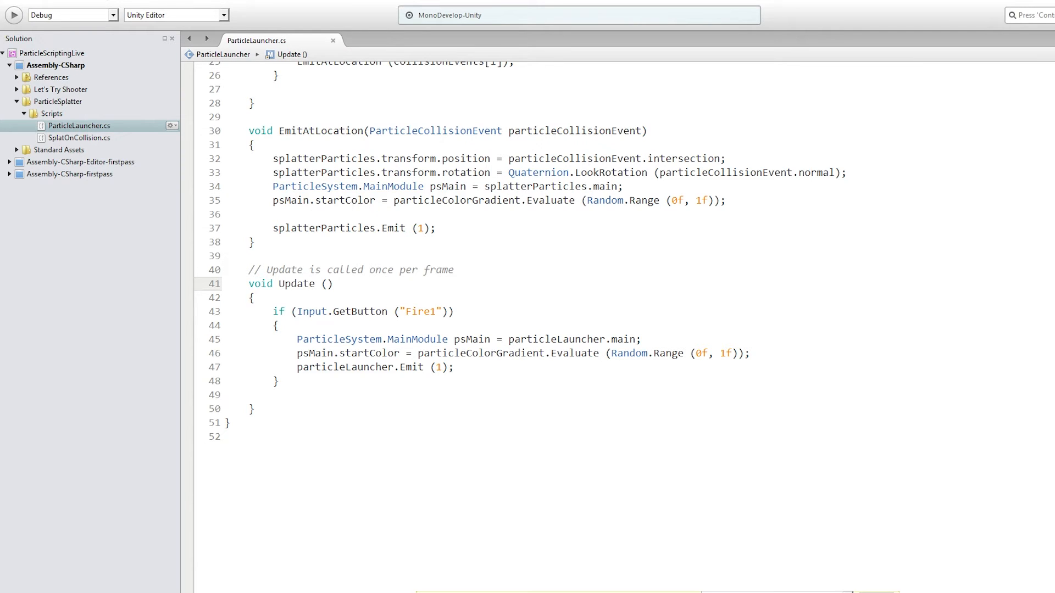
pyautogui.click(338, 283)
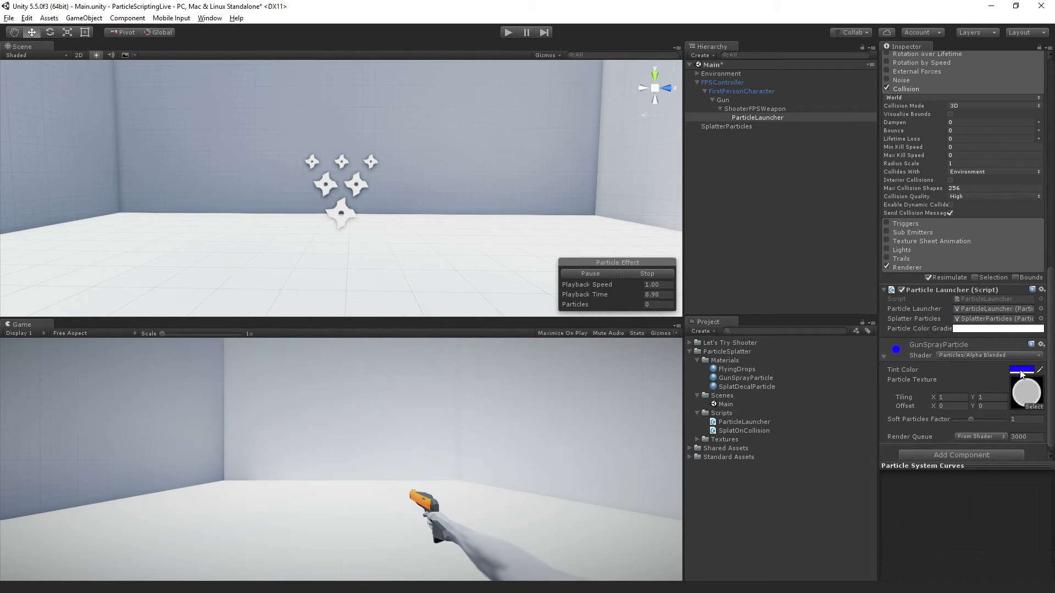
# - Set GunSprayParticle and FlyingDrops Tint Color to white, then reselect ParticleLauncher
pyautogui.click(1020, 370)
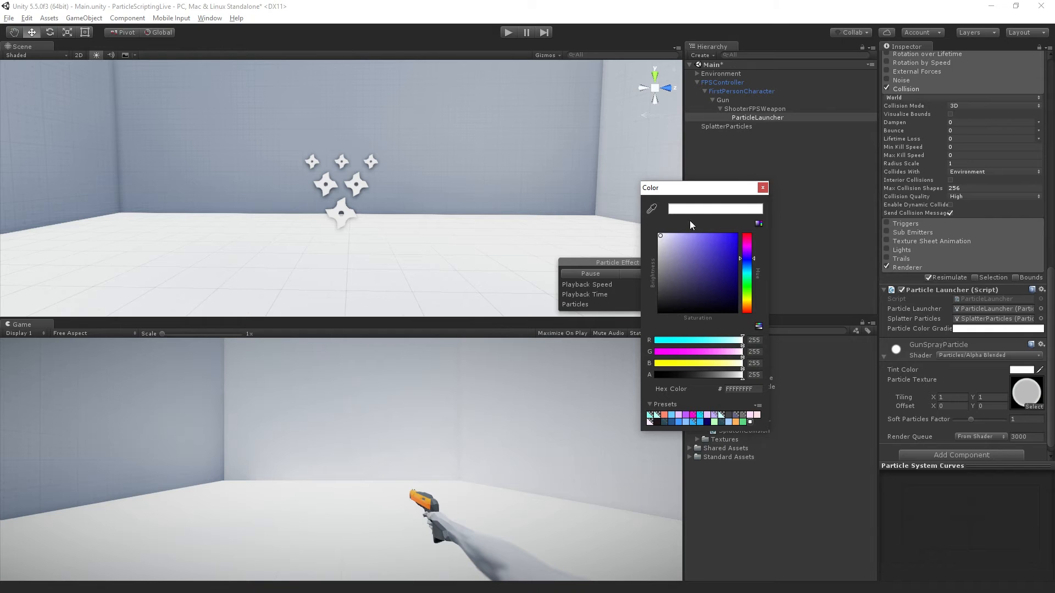
pyautogui.click(762, 188)
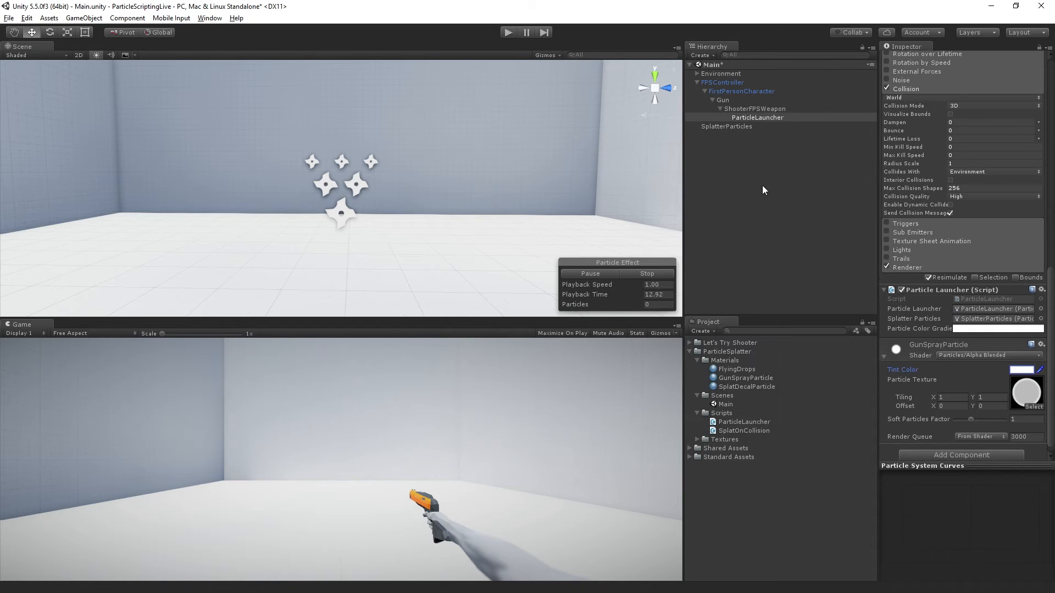
pyautogui.click(726, 126)
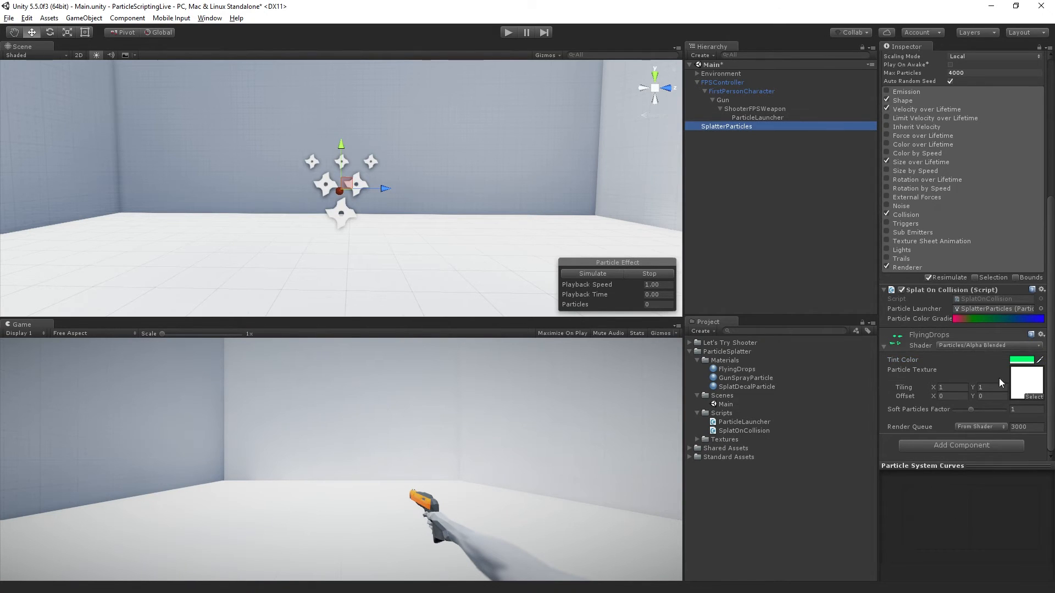
pyautogui.click(1021, 360)
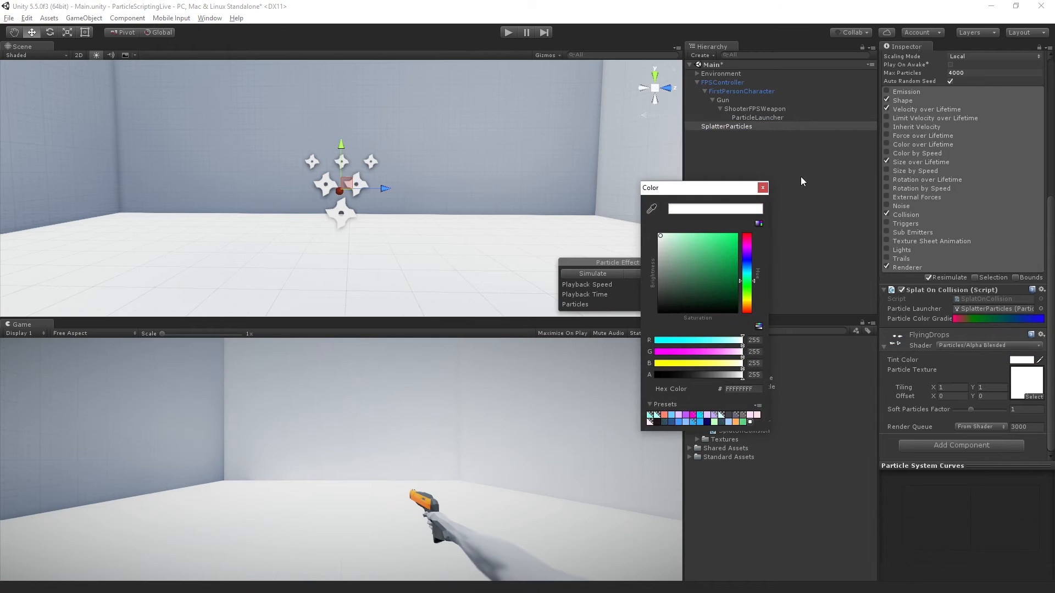
pyautogui.click(762, 188)
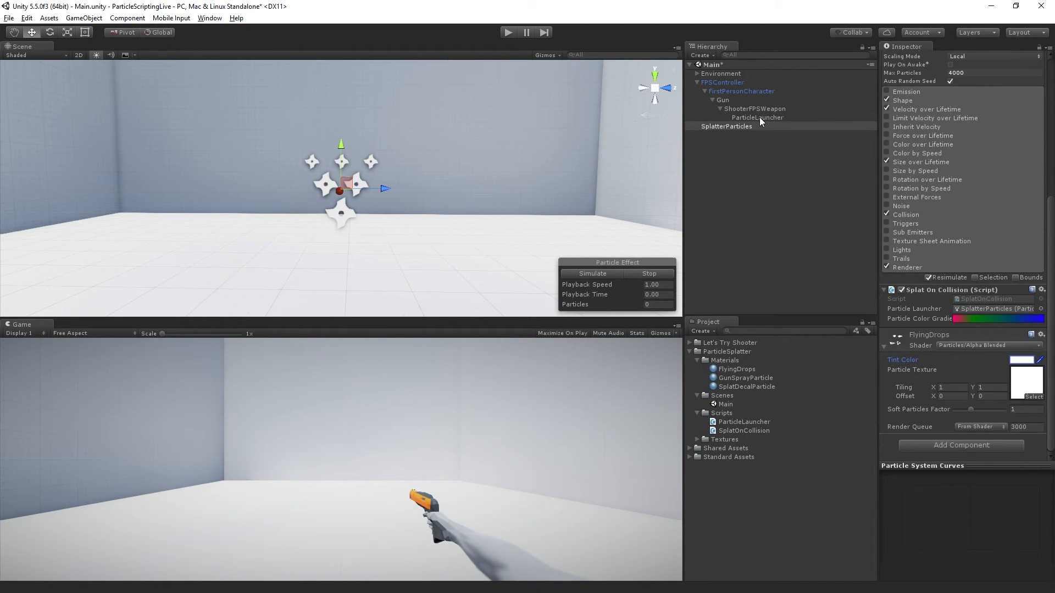
pyautogui.click(756, 117)
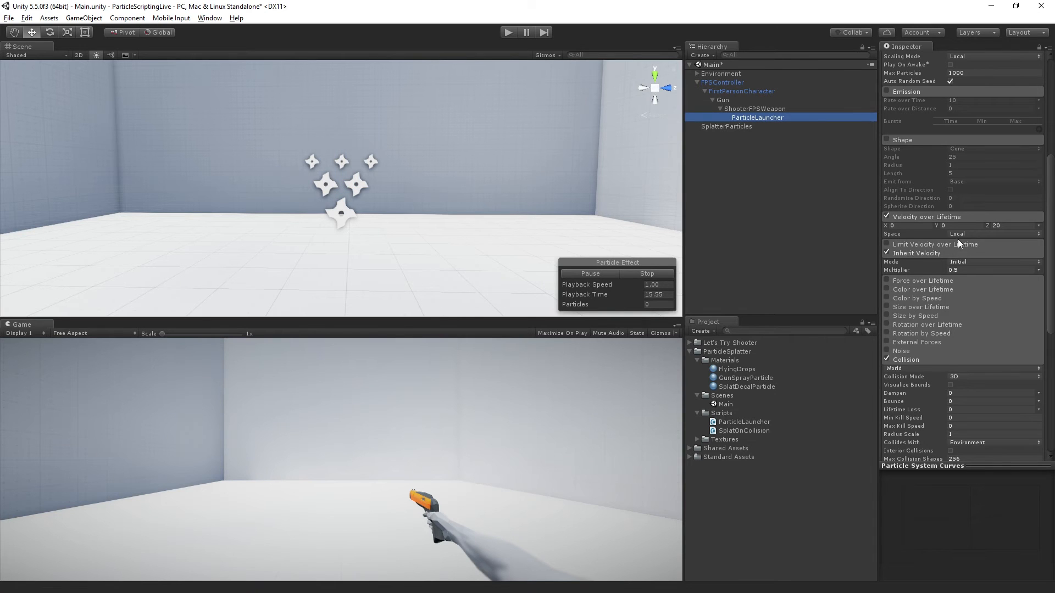
# - Open the Particle Launcher script's Particle Color Gradient field in the gradient editor
pyautogui.scroll(-3)
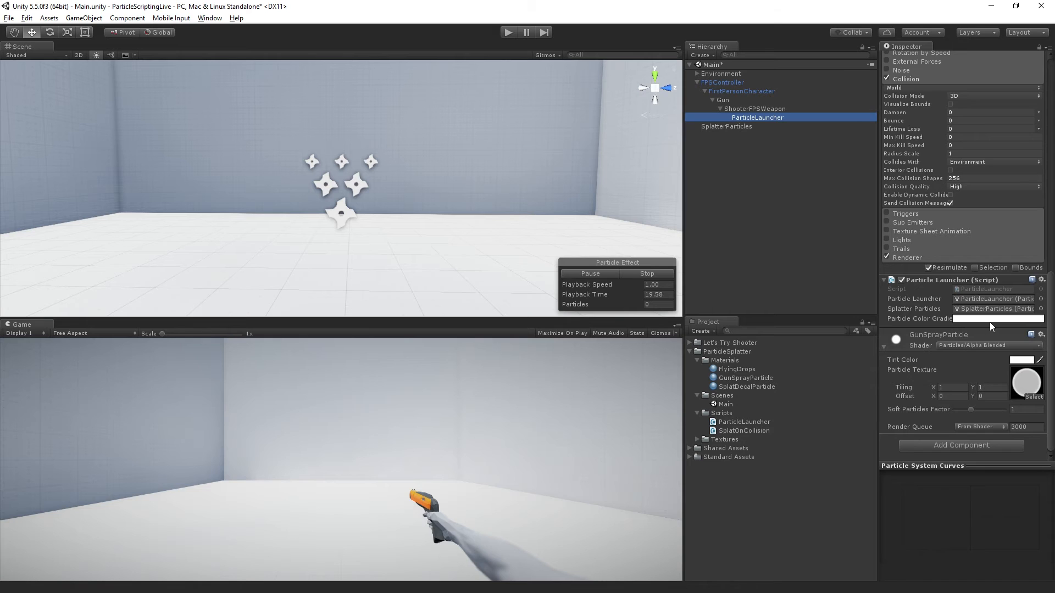
pyautogui.click(1002, 318)
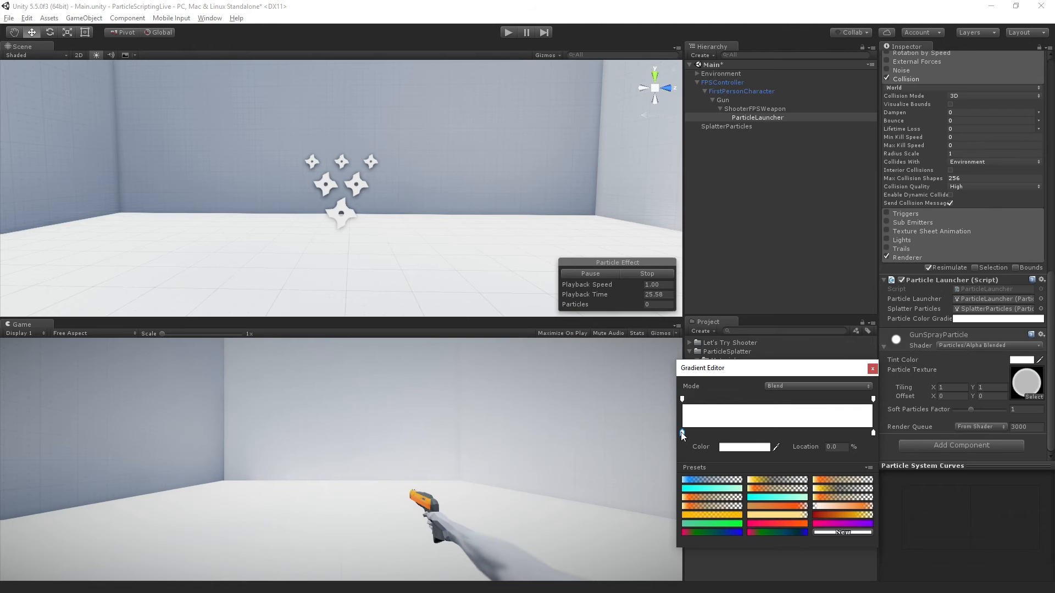
# - Set the gradient's start key to blue and apply the multicolour preset
pyautogui.click(743, 446)
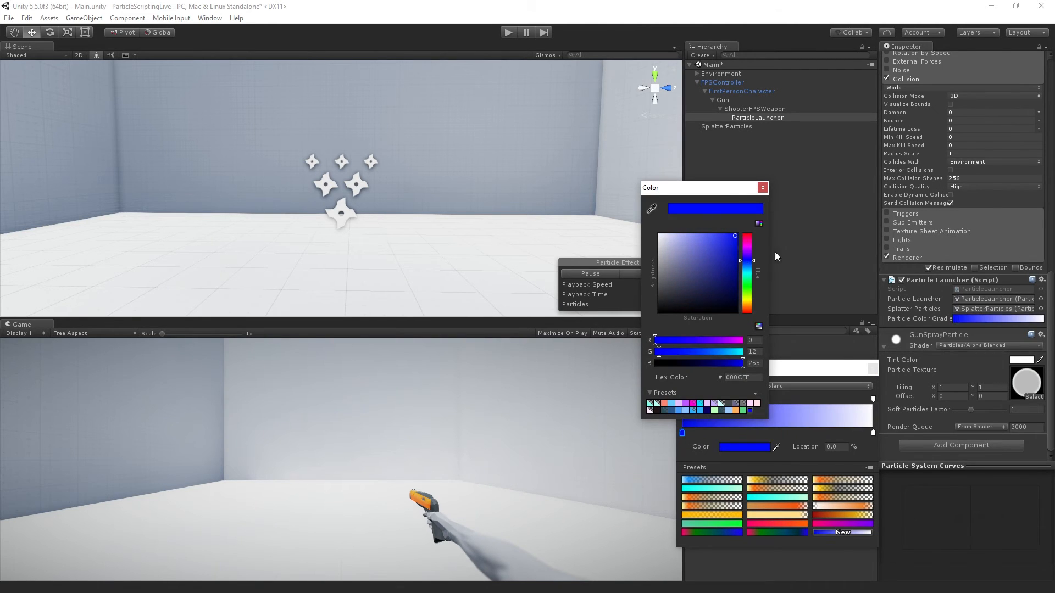
pyautogui.click(763, 187)
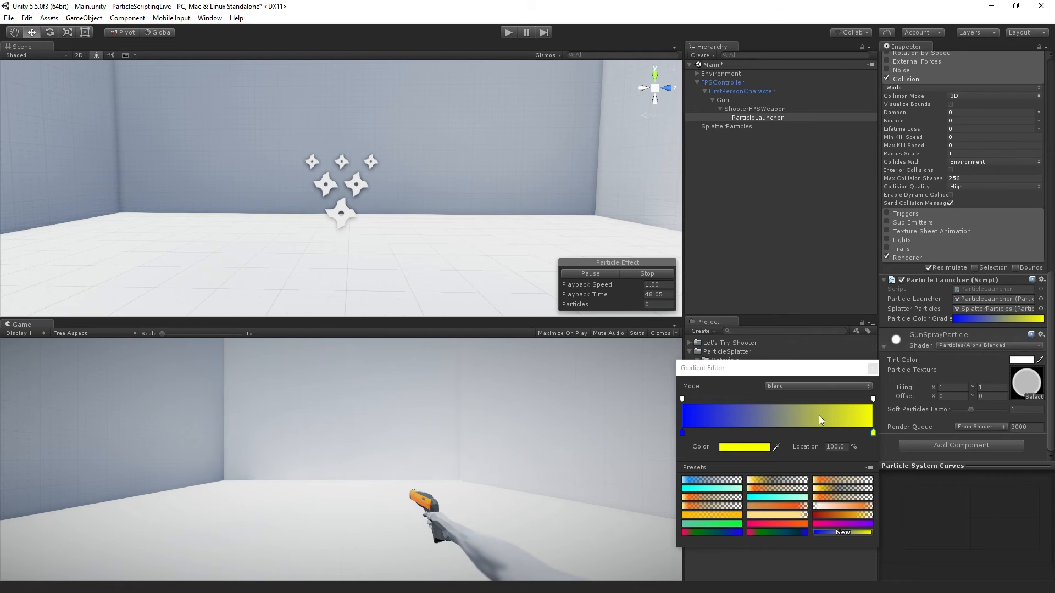
pyautogui.moveTo(794, 542)
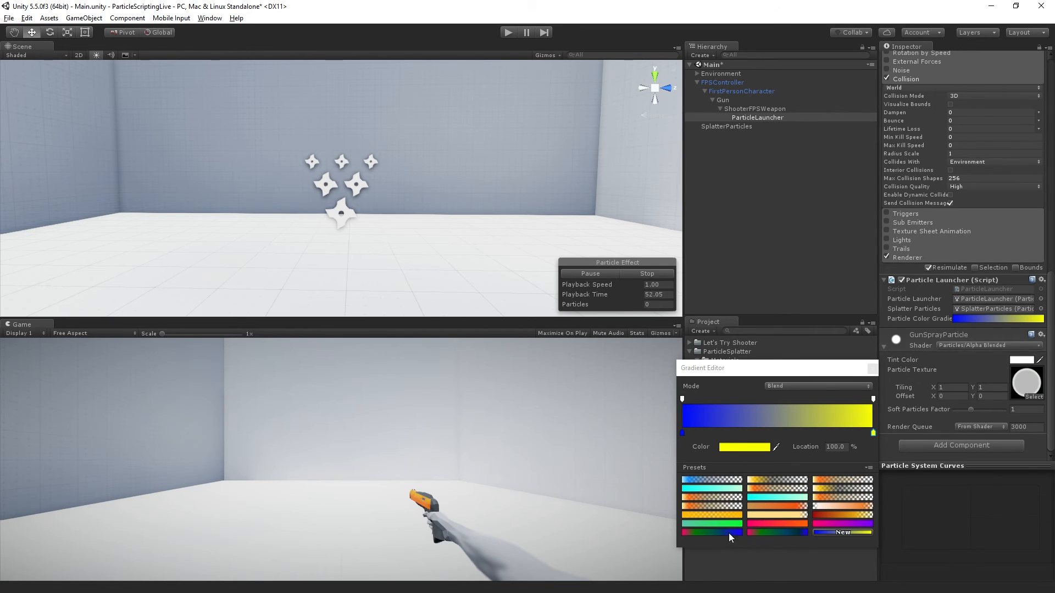
pyautogui.click(710, 532)
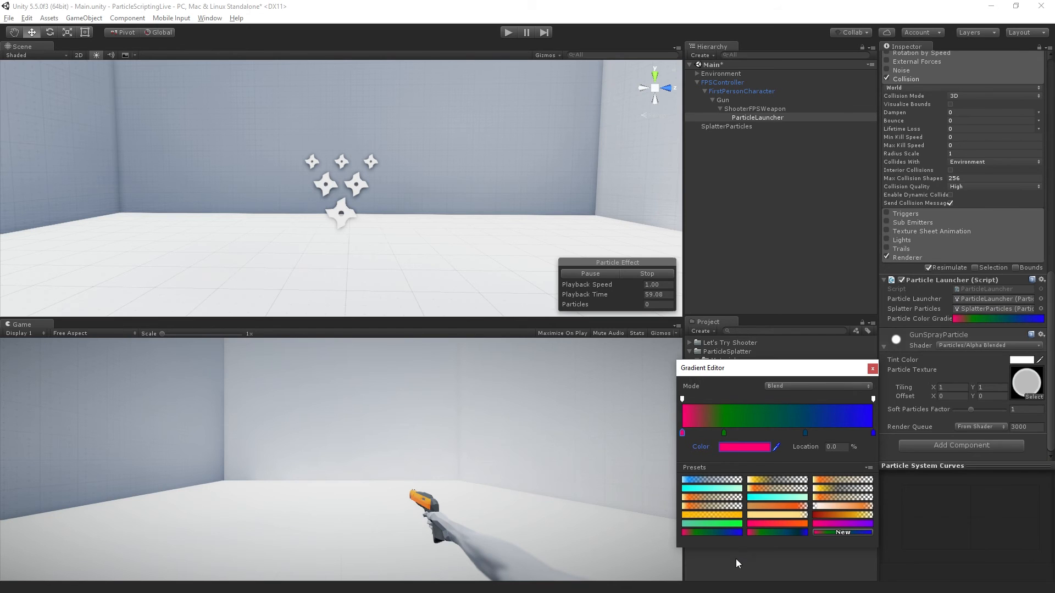
pyautogui.moveTo(737, 195)
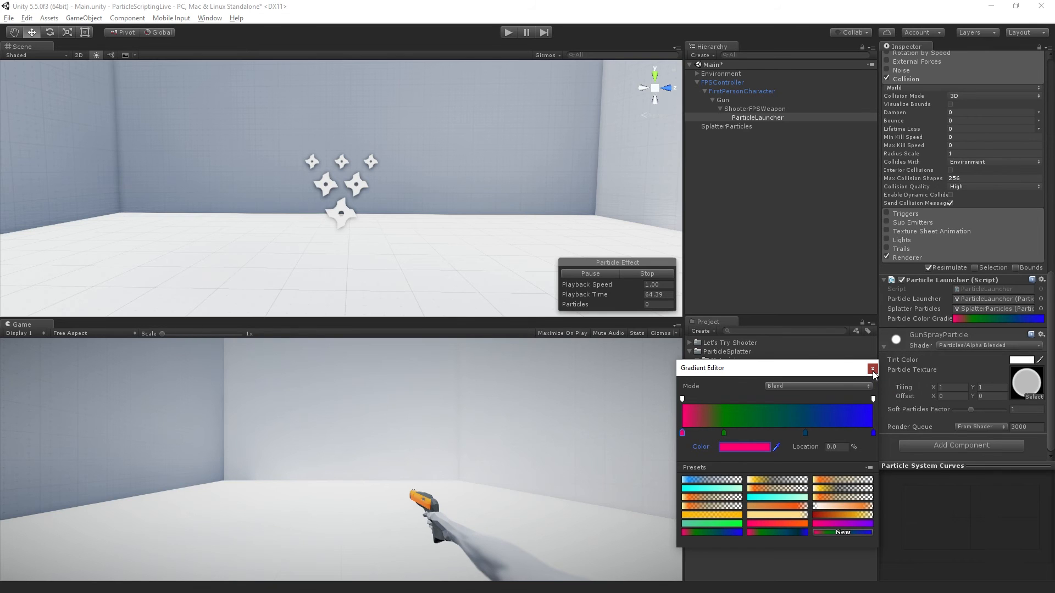
# - Close the editor and compare against SplatterParticles' Splat On Collision gradient
pyautogui.click(872, 368)
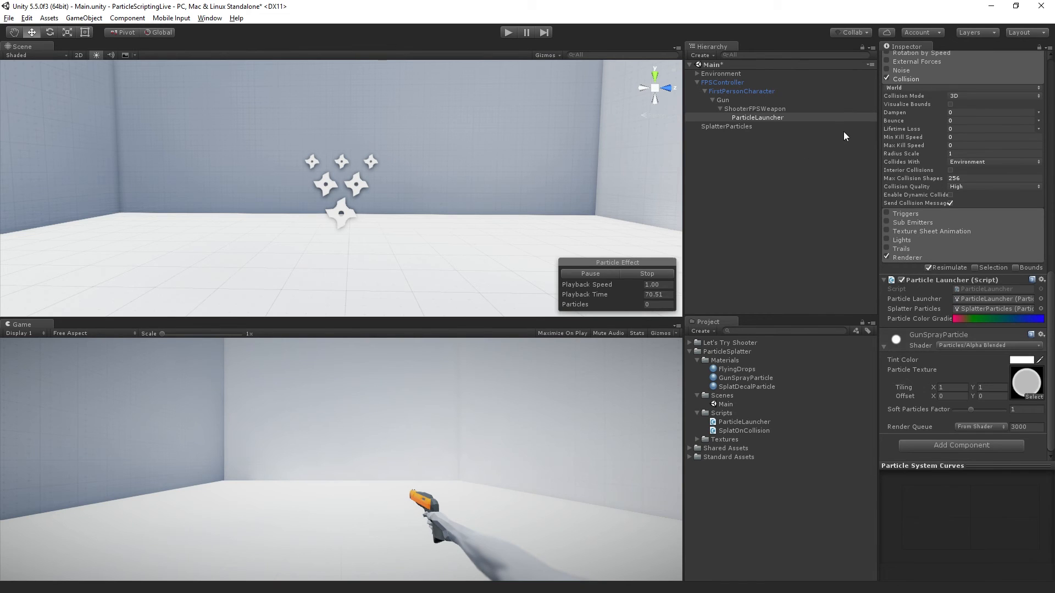
pyautogui.click(725, 126)
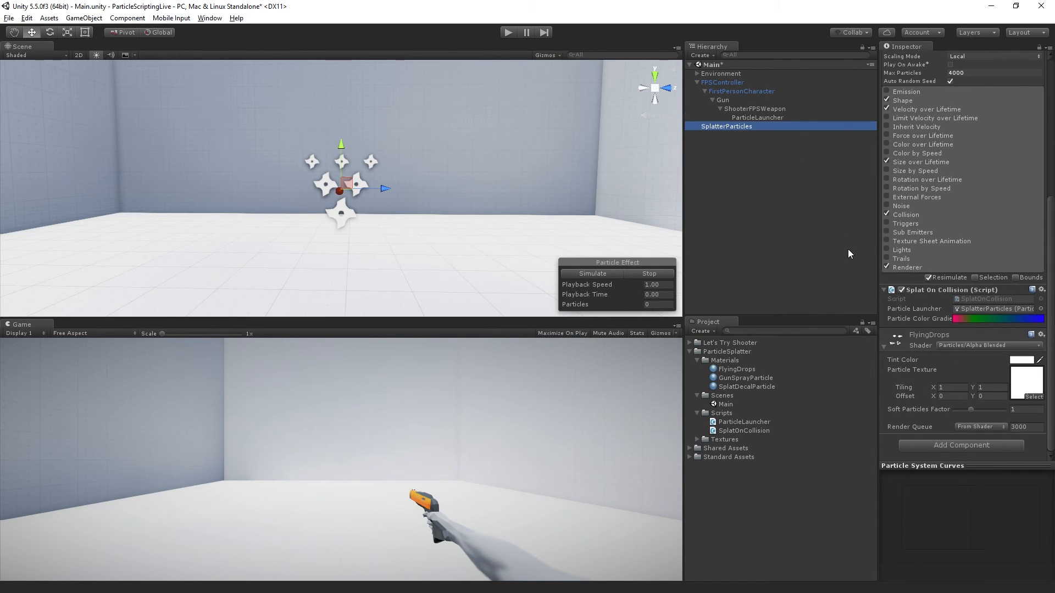
pyautogui.click(756, 117)
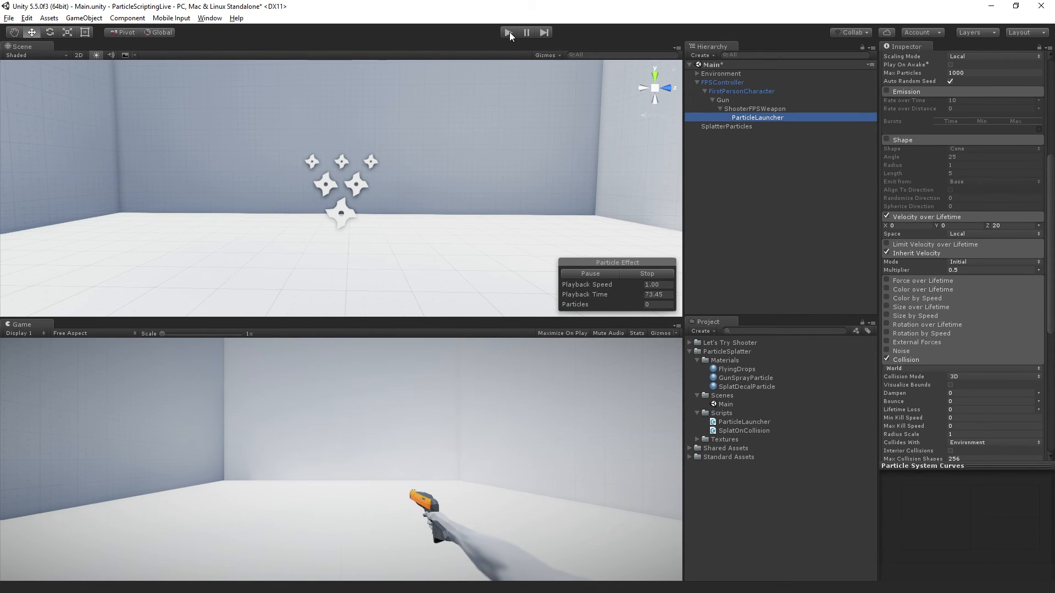
# - Enter Play mode and fire the launcher at the floor
pyautogui.click(525, 32)
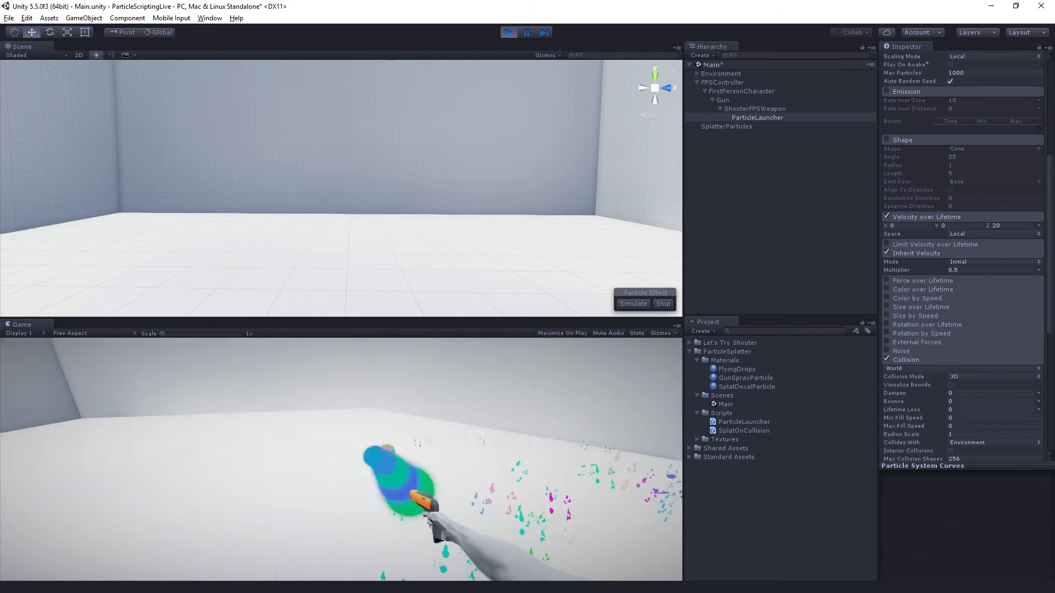
pyautogui.click(632, 303)
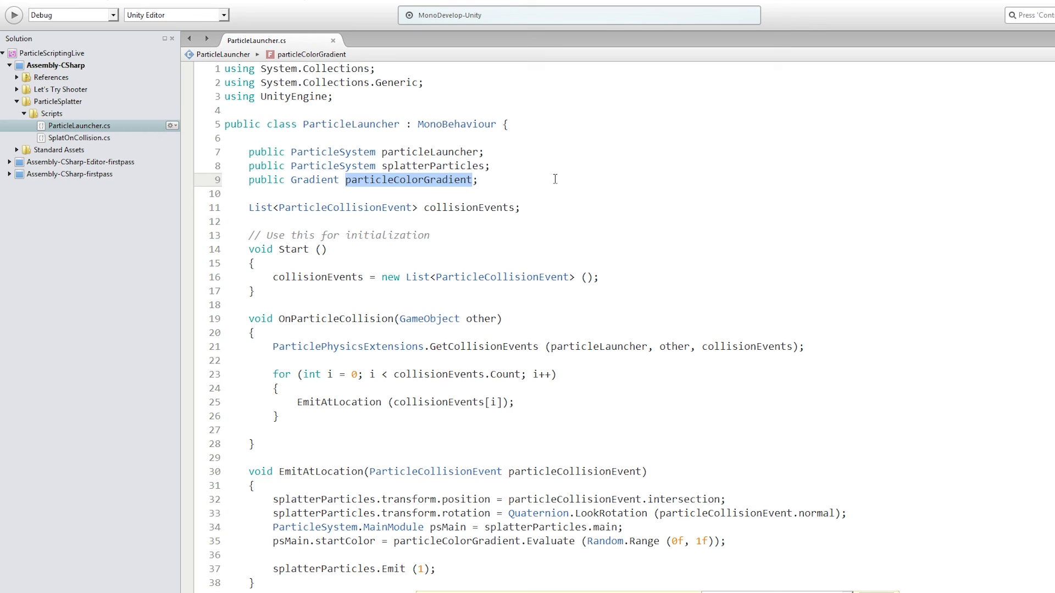
pyautogui.scroll(-3)
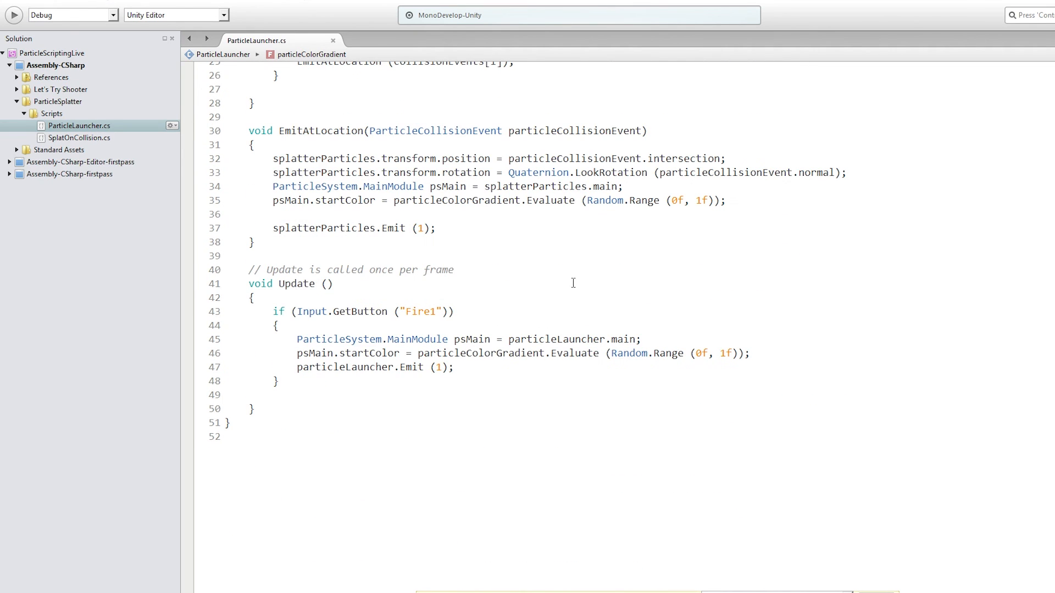
pyautogui.moveTo(777, 405)
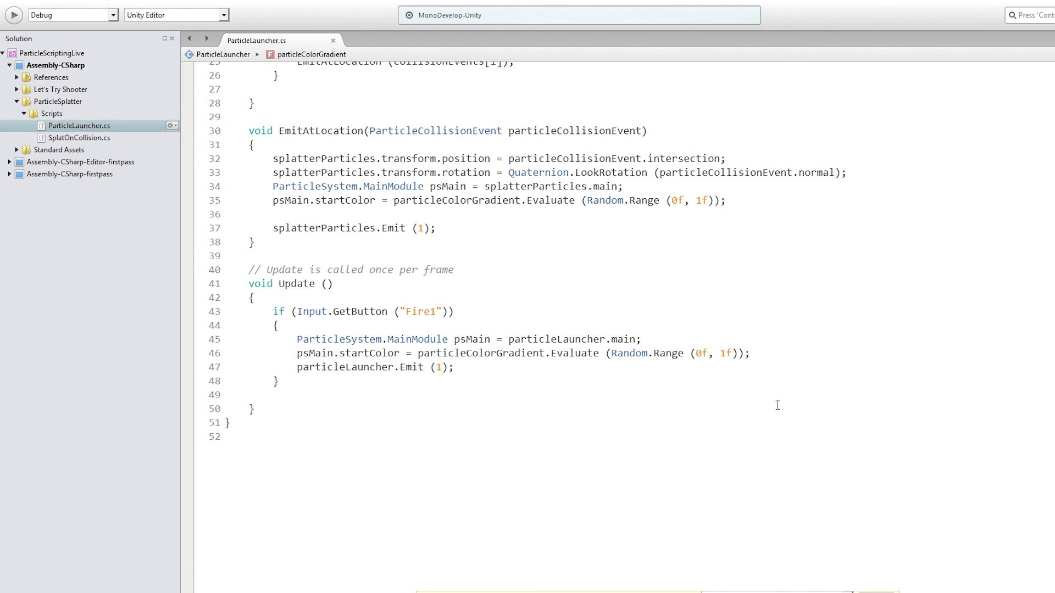